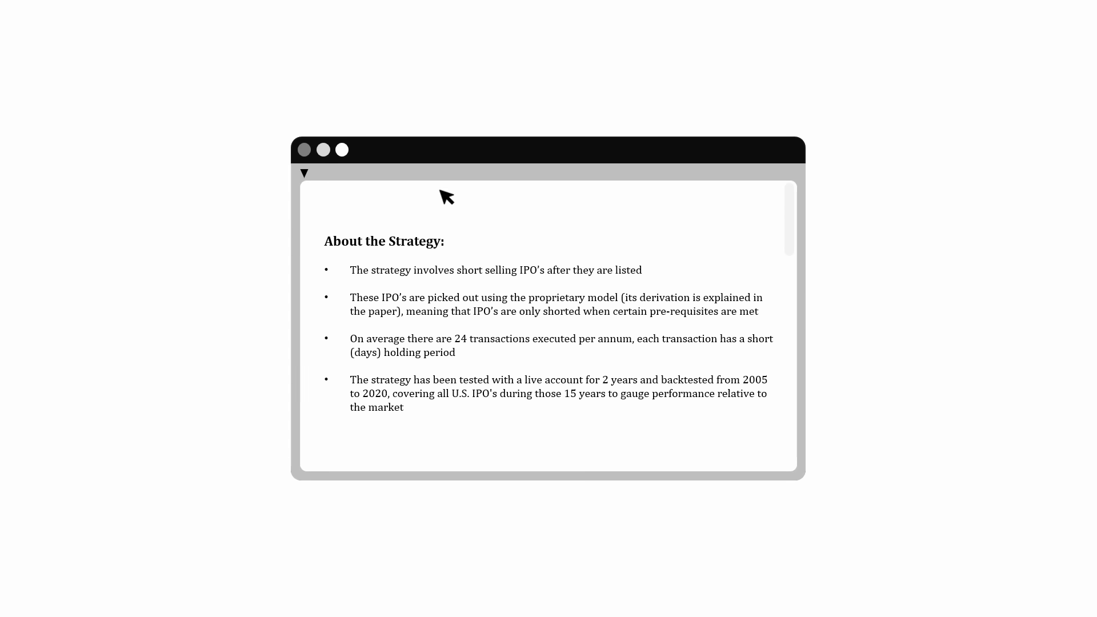
pyautogui.scroll(-3)
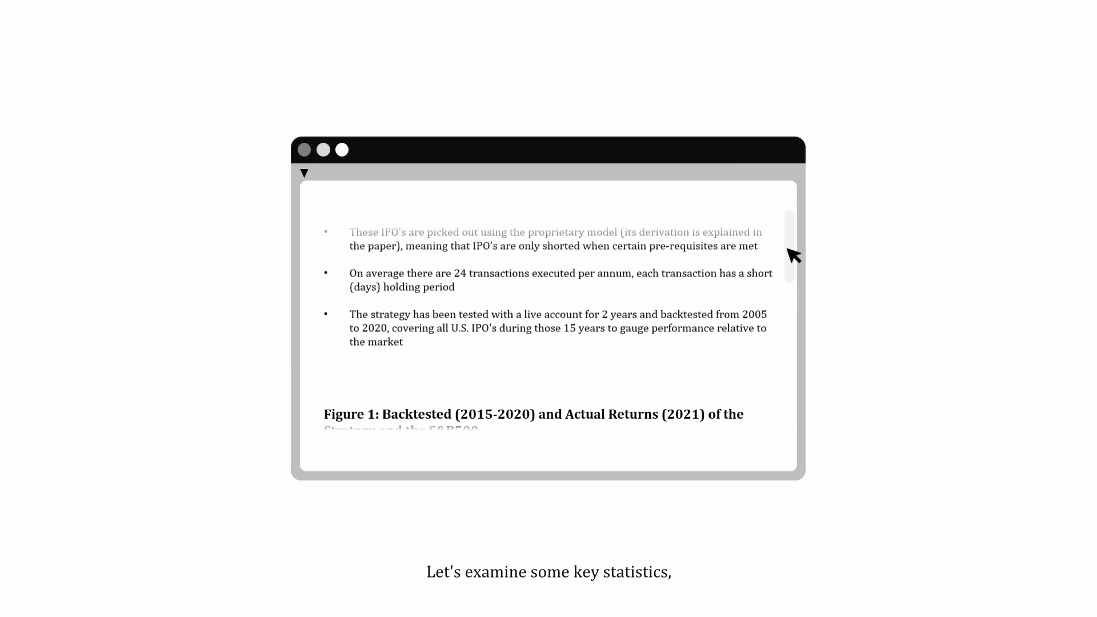
pyautogui.scroll(-3)
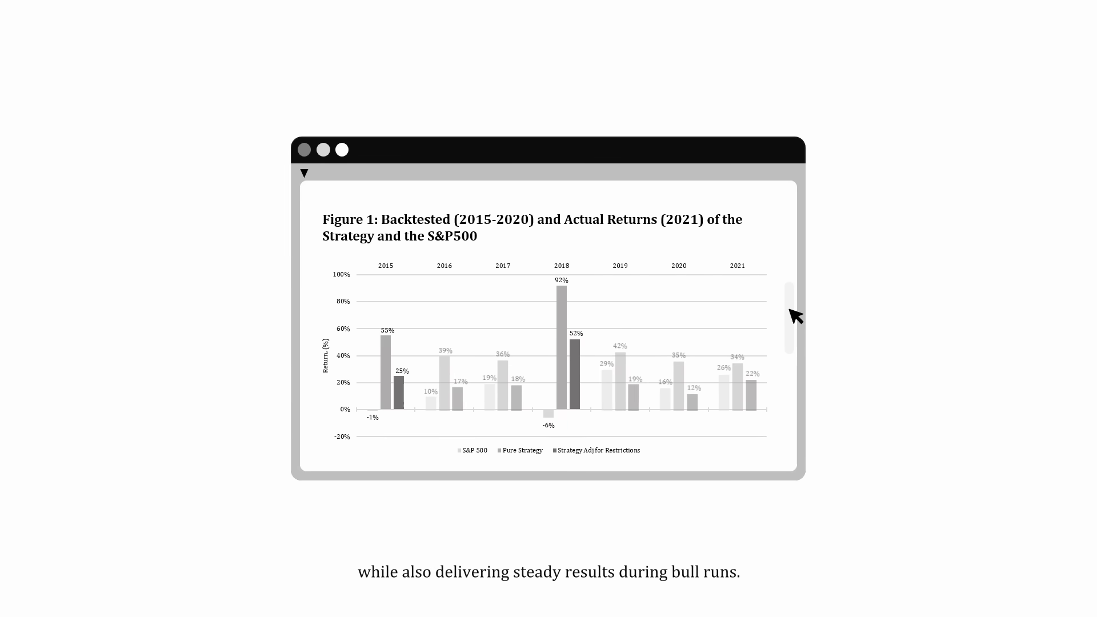
pyautogui.scroll(3)
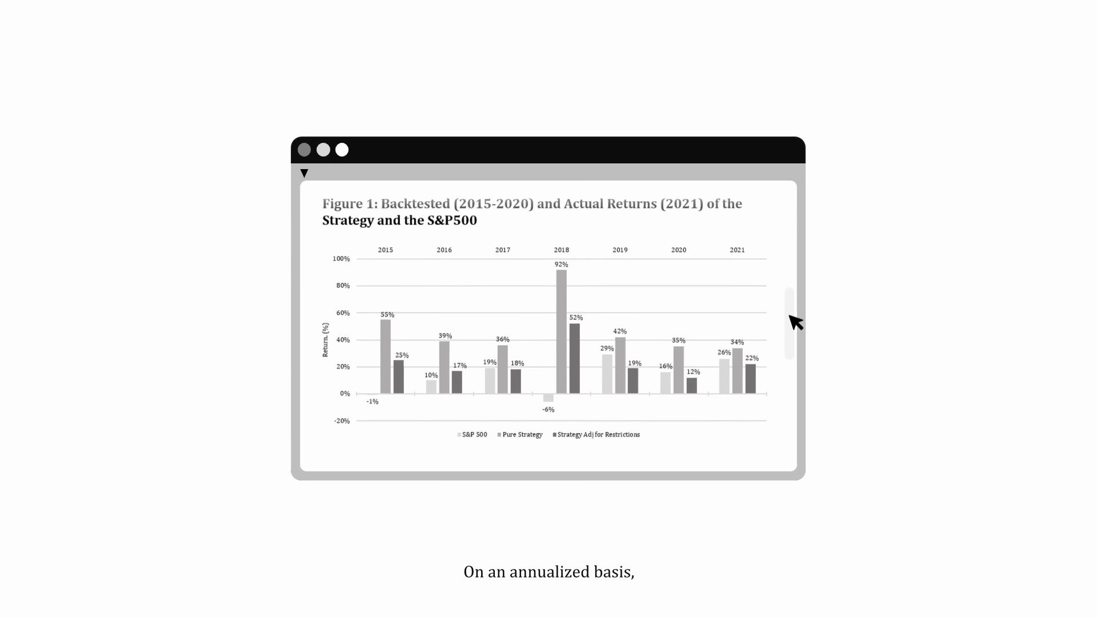
pyautogui.scroll(-3)
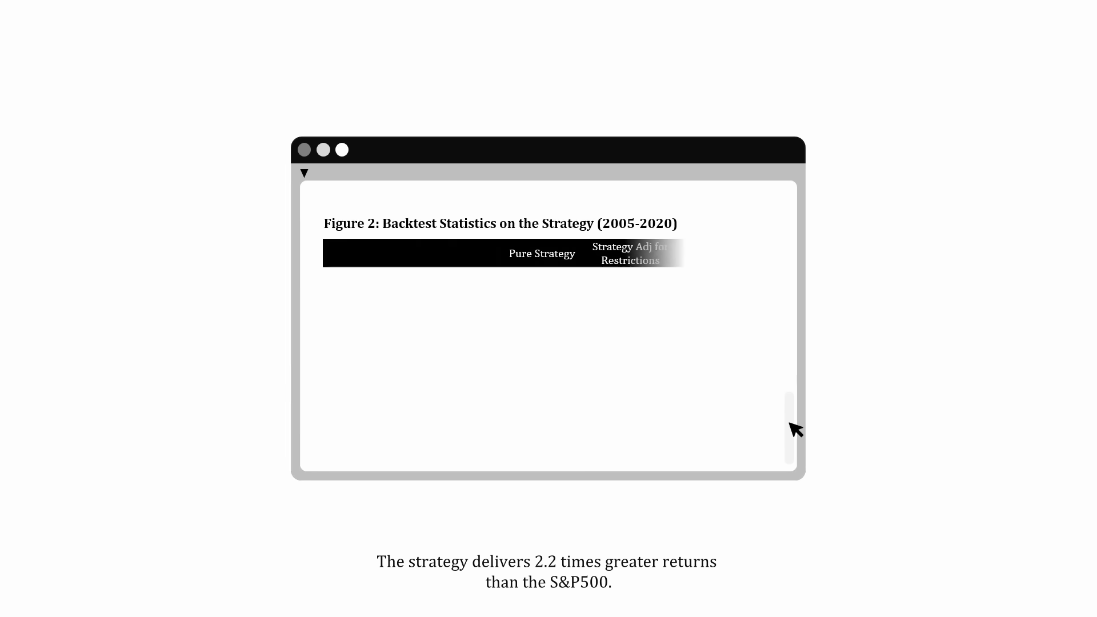